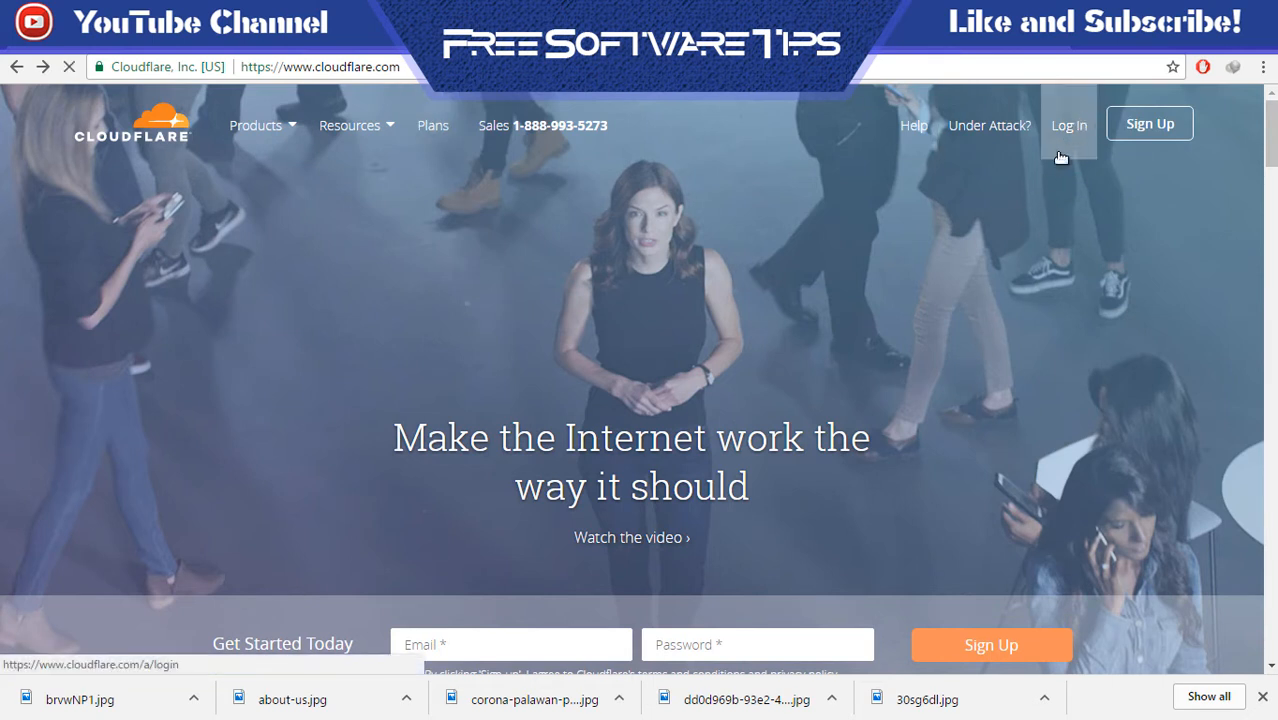
Log in, open the chosen website's Overview, and cancel the Delete Website confirmation
click(1068, 125)
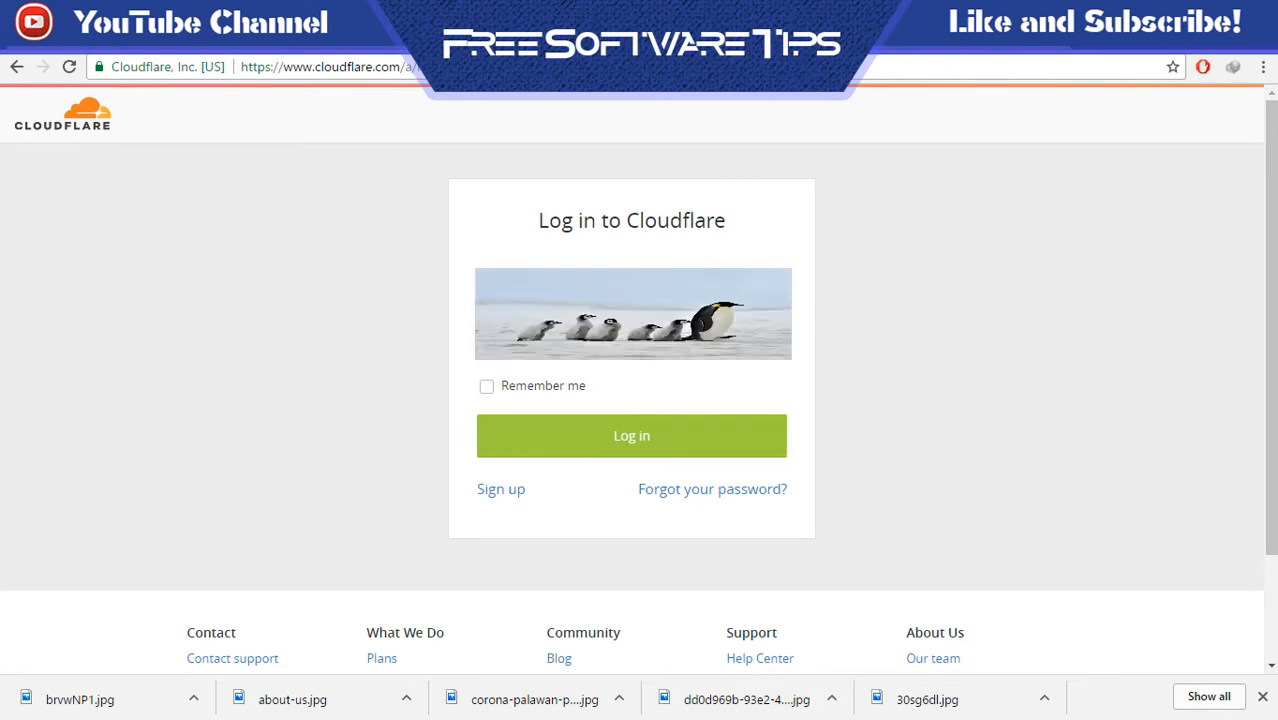
click(631, 435)
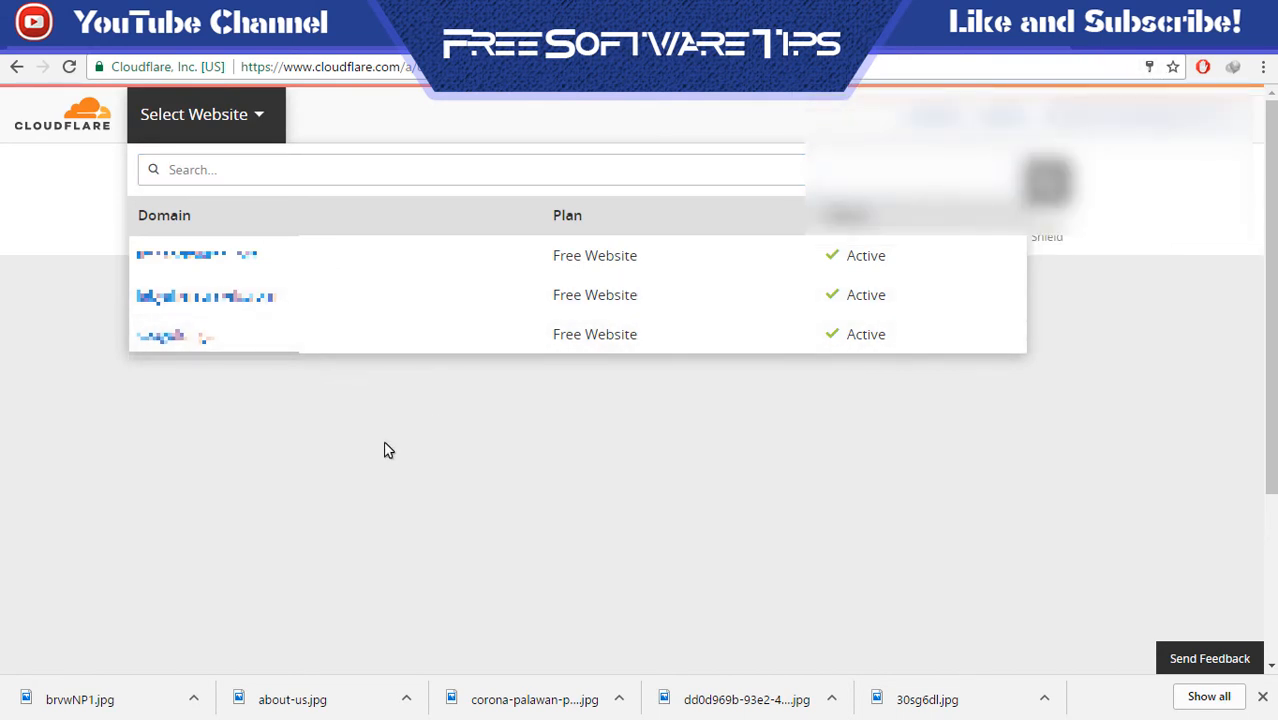
click(196, 255)
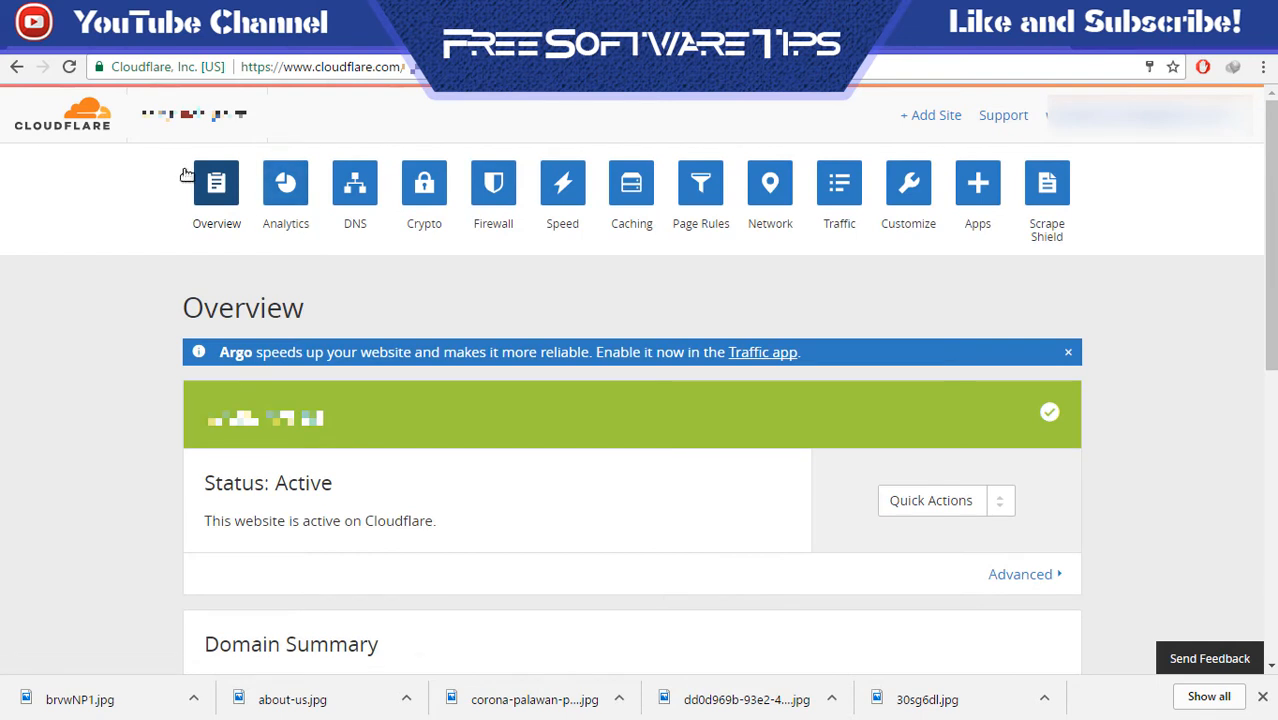
mouse_move(216, 183)
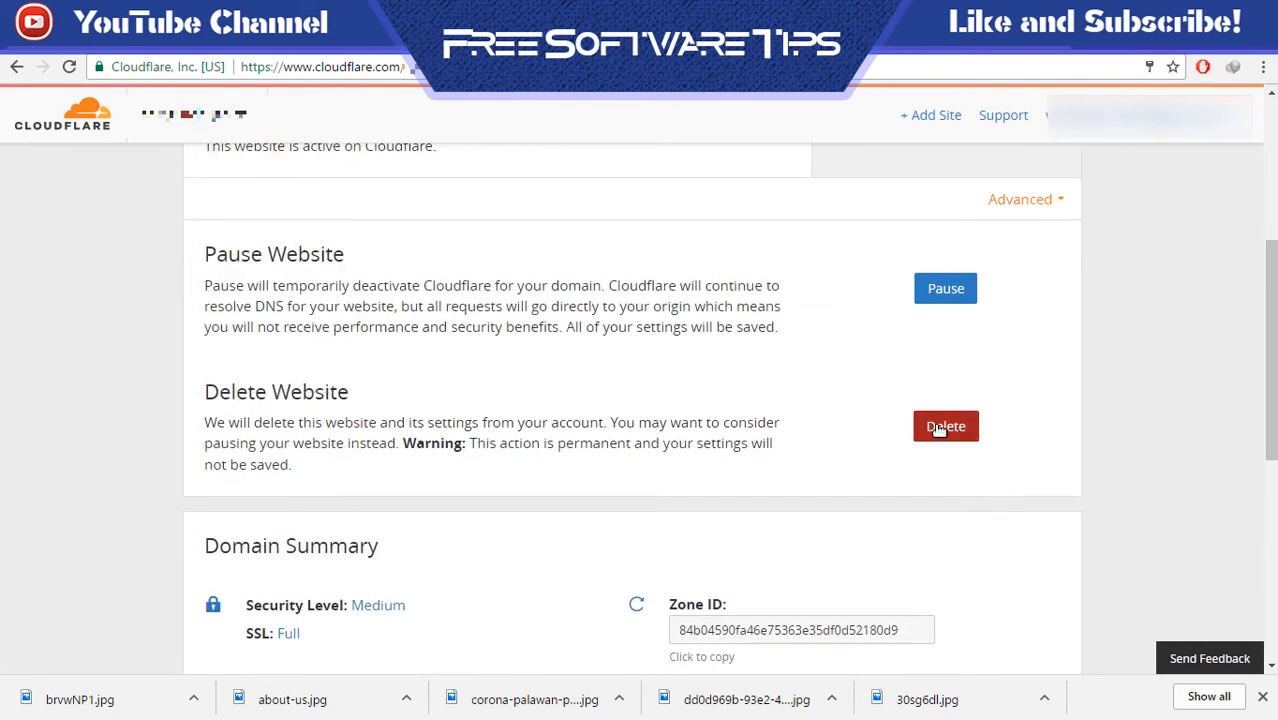
click(945, 426)
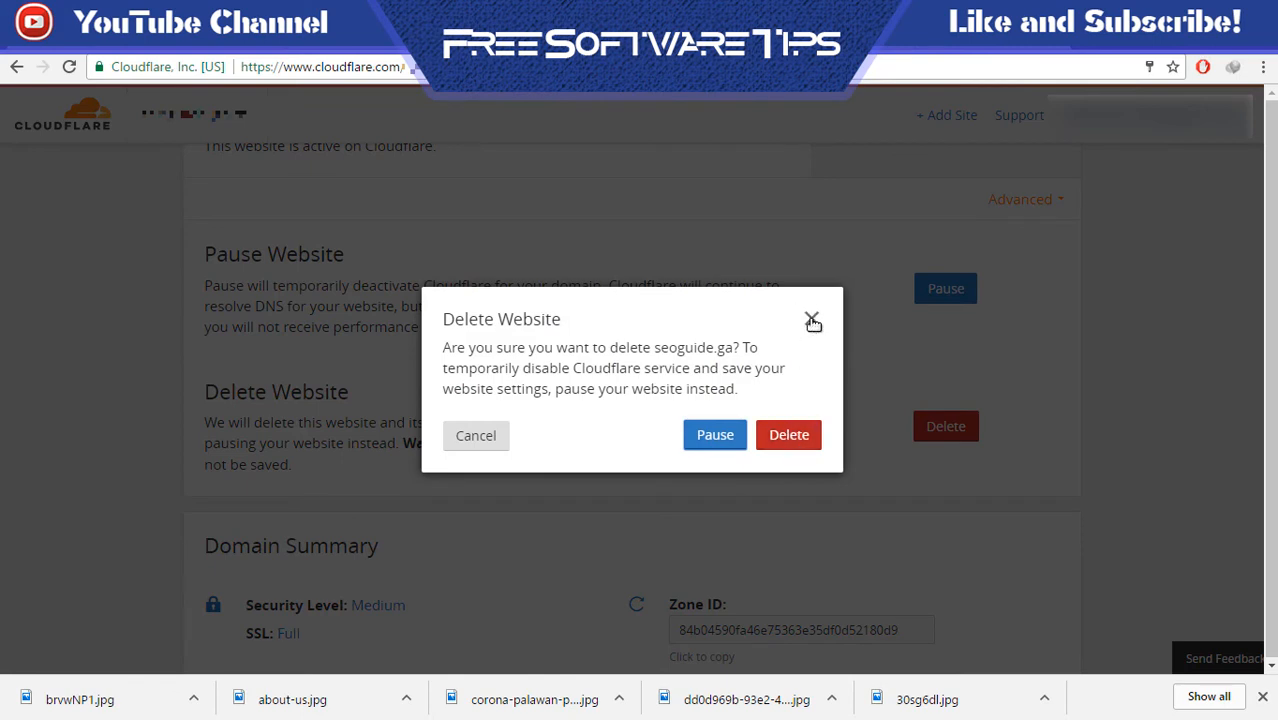
click(813, 320)
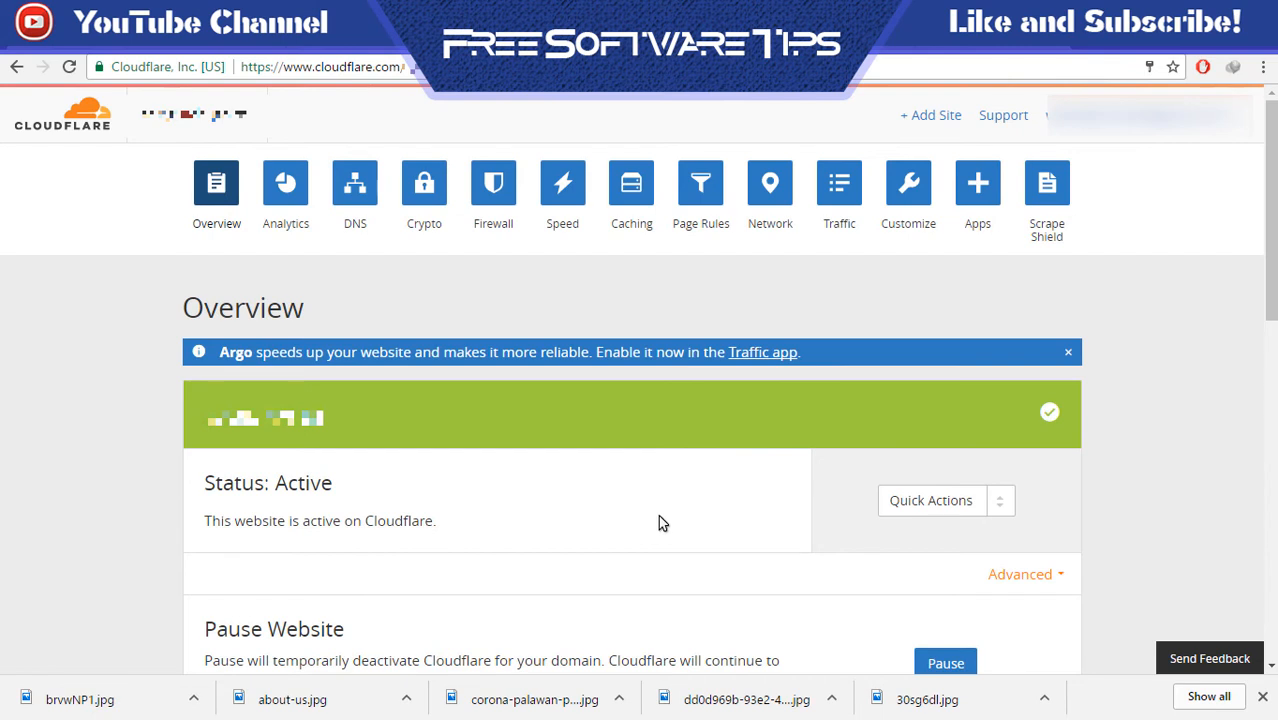
mouse_move(1019, 573)
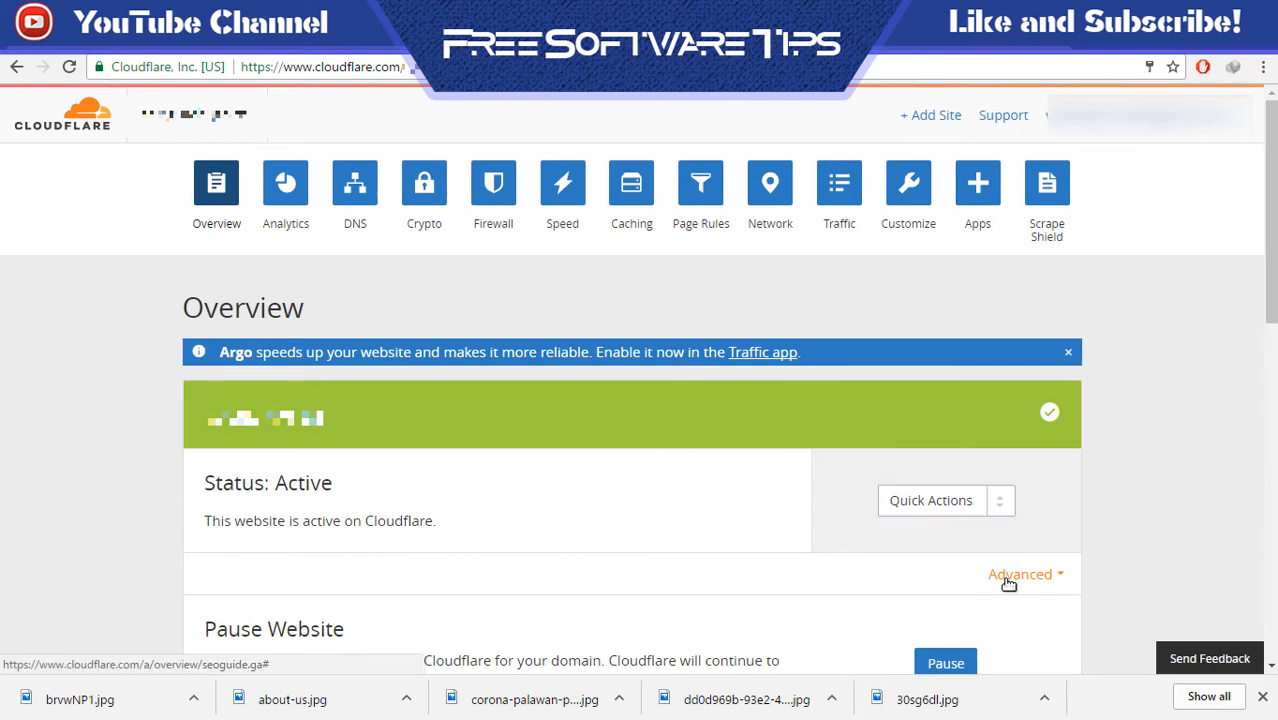
Collapse the Advanced section on the website's Overview page
click(1020, 573)
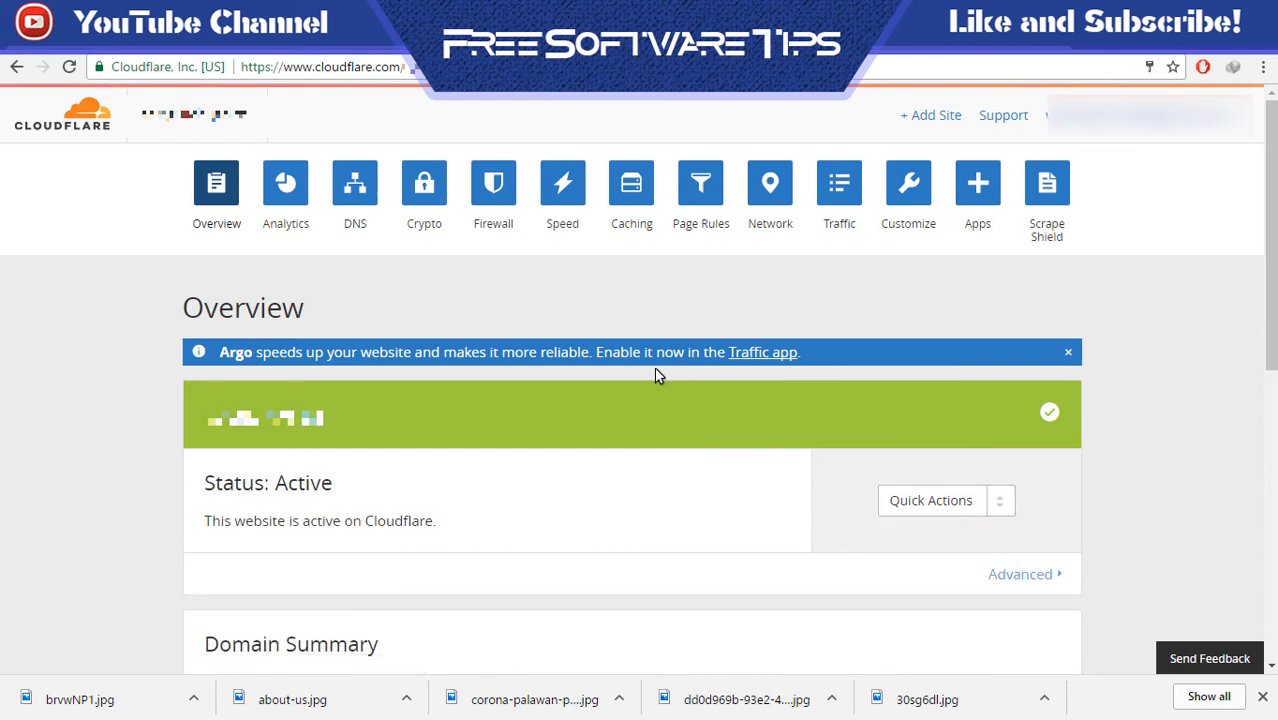